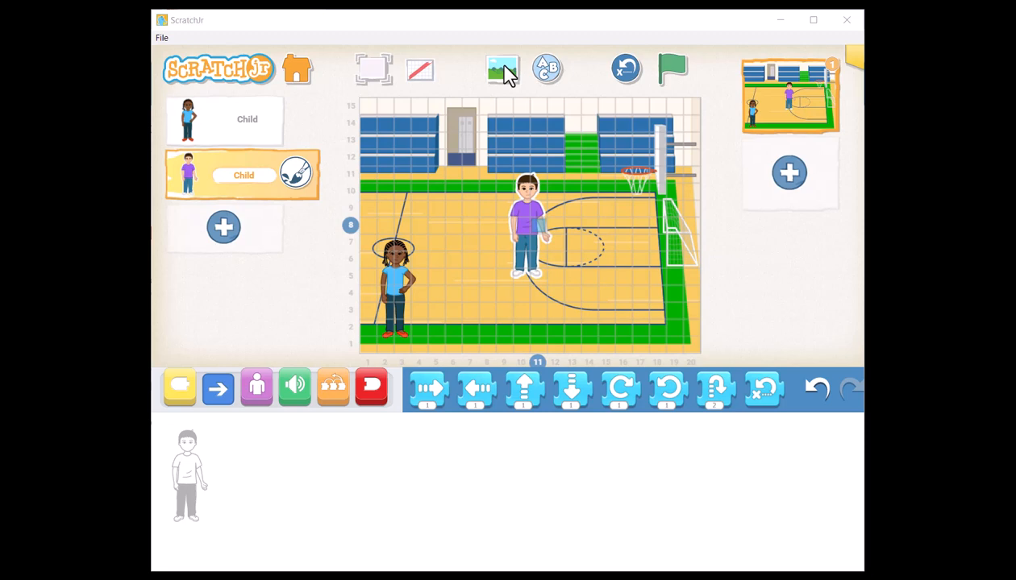
- Swap the gym backdrop for the Park background and confirm it
{"action": "left_click", "coordinate": [502, 68]}
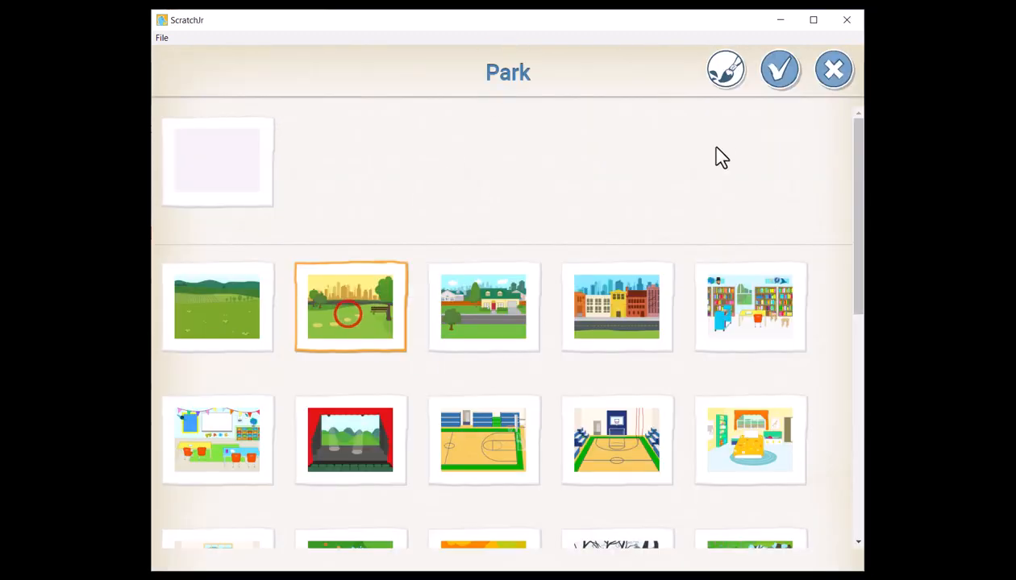
{"action": "left_click", "coordinate": [779, 70]}
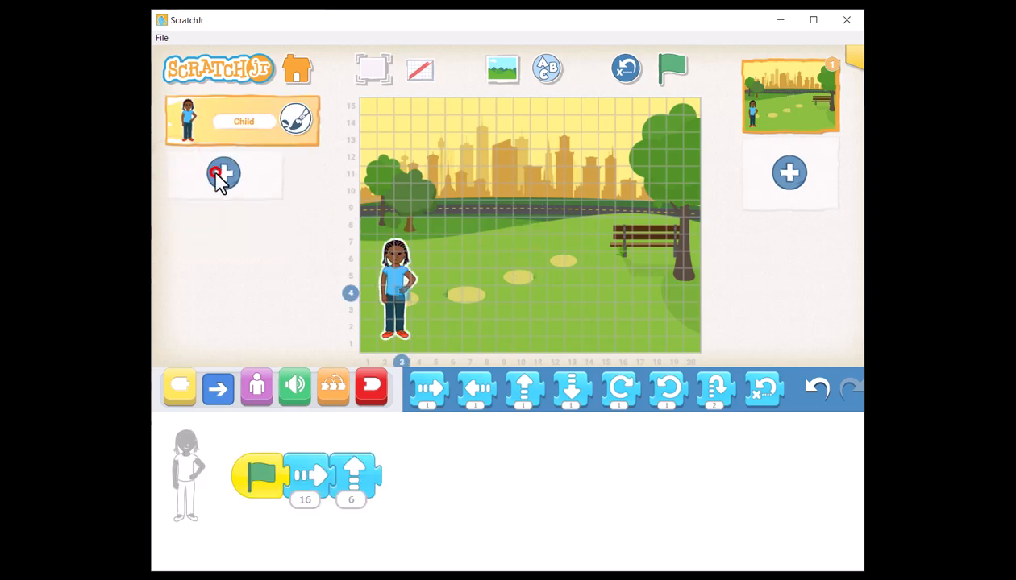
- Pick the Frog from the character library and add it to the park
{"action": "left_click", "coordinate": [224, 173]}
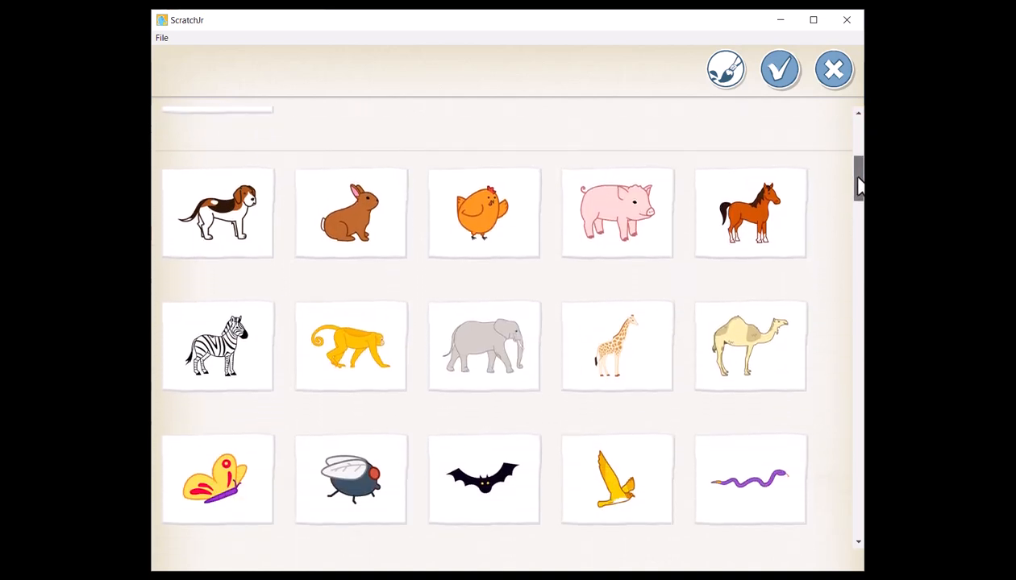
{"action": "scroll", "scroll_direction": "down", "scroll_amount": 3}
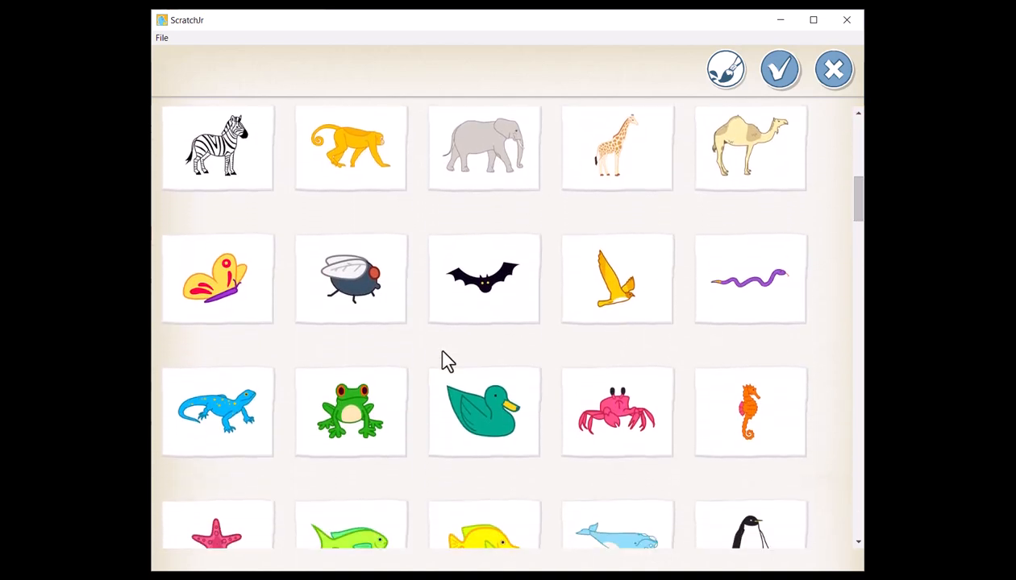
{"action": "left_click", "coordinate": [350, 412]}
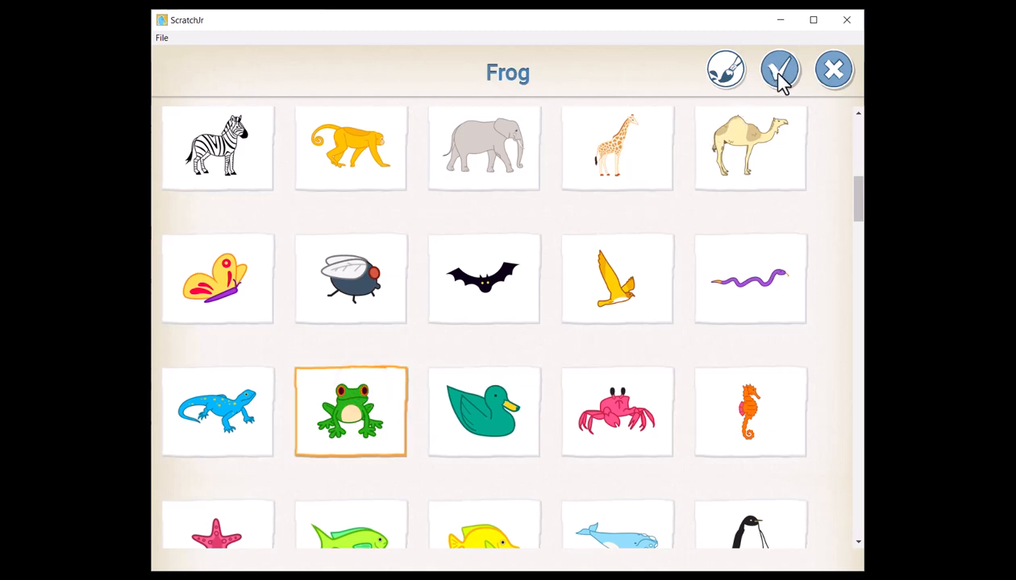
{"action": "left_click", "coordinate": [779, 69]}
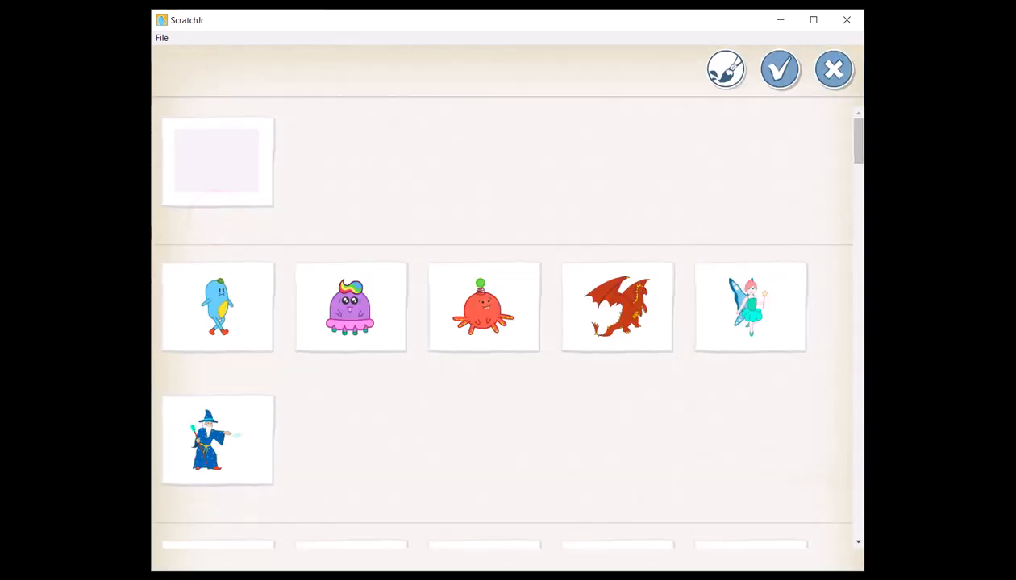
- Scroll the character library down to the Bird and confirm adding it
{"action": "scroll", "scroll_direction": "down", "scroll_amount": 3}
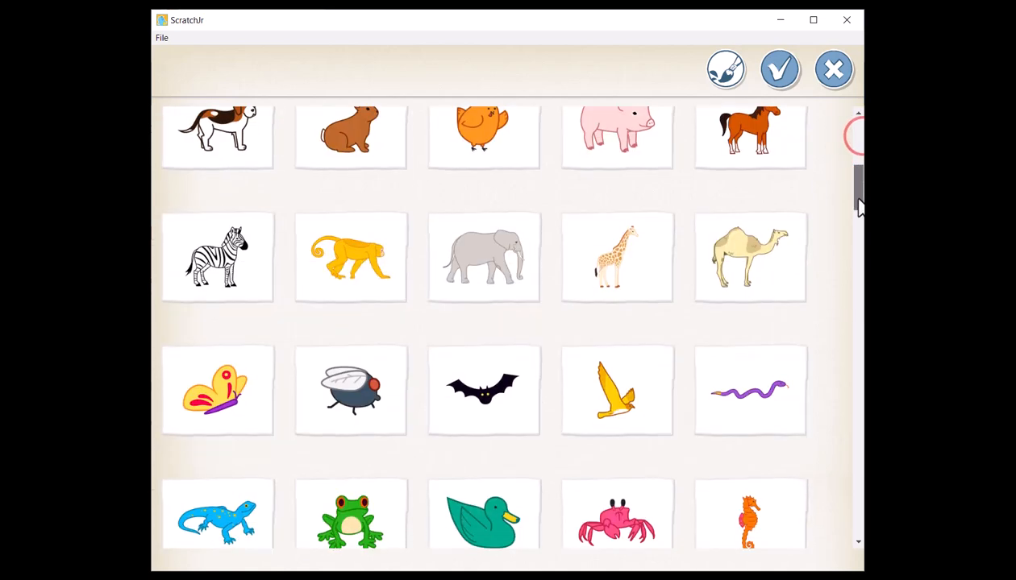
{"action": "scroll", "scroll_direction": "down", "scroll_amount": 3}
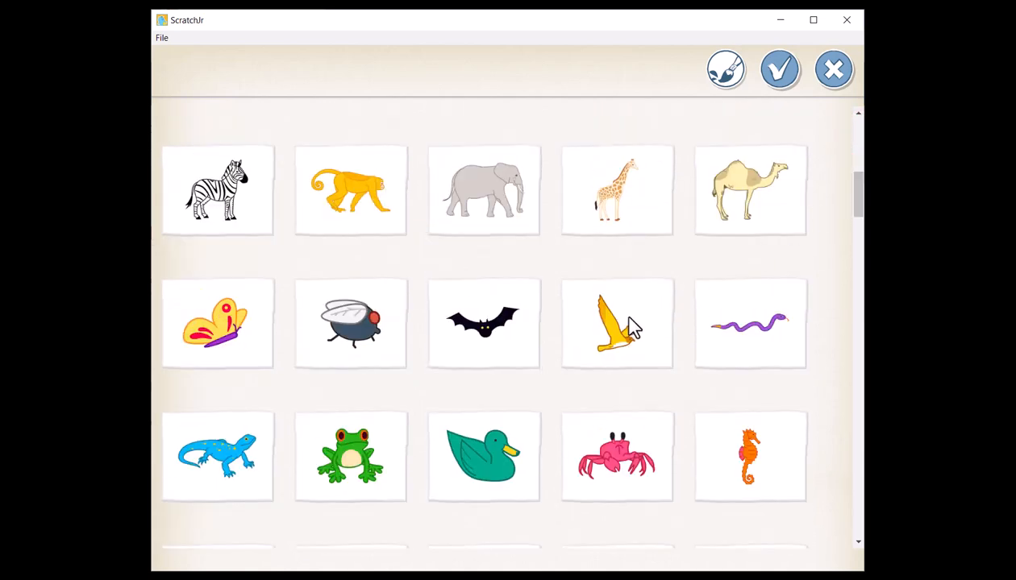
{"action": "left_click", "coordinate": [779, 69]}
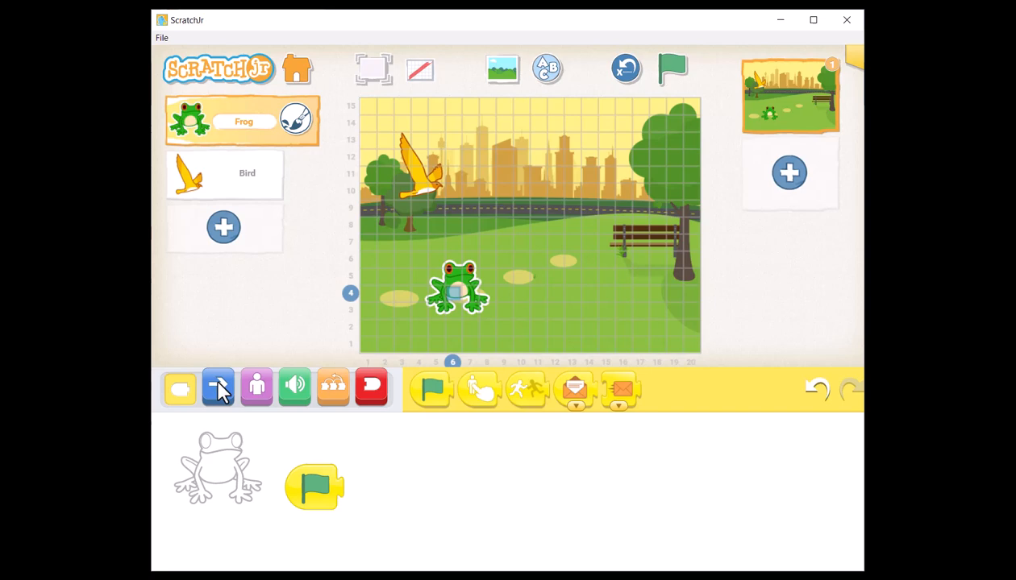
- Extend the frog's script with Move Right 6, Move Up 7 and Move Down 7
{"action": "left_click", "coordinate": [218, 388]}
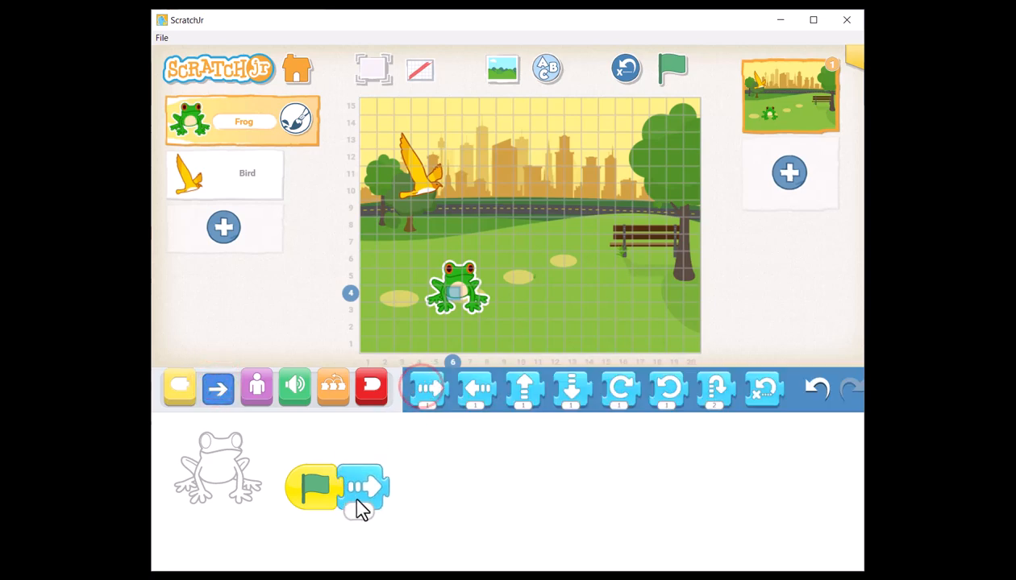
{"action": "left_click", "coordinate": [359, 510]}
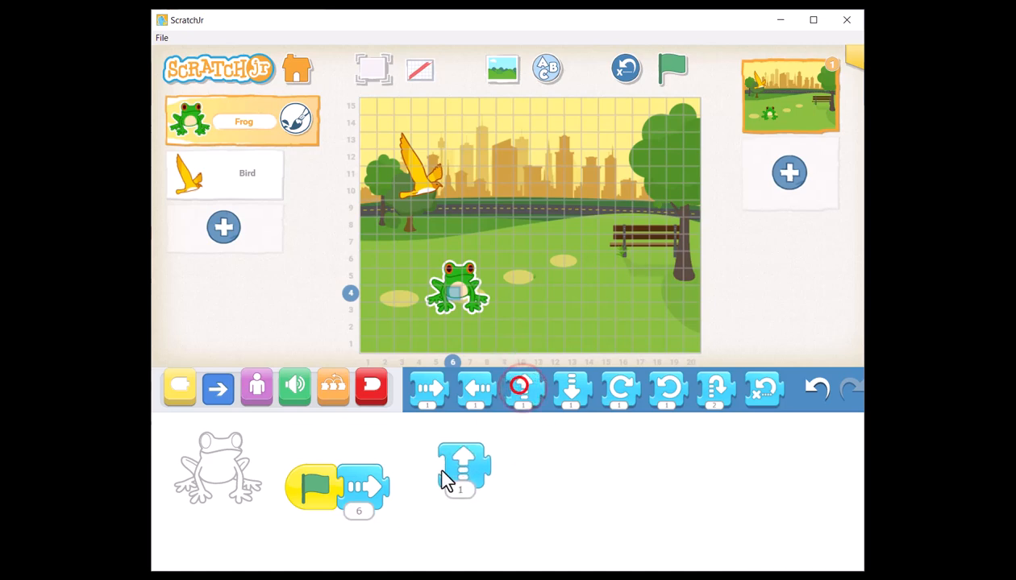
{"action": "left_click_drag", "start_coordinate": [464, 472], "coordinate": [409, 483]}
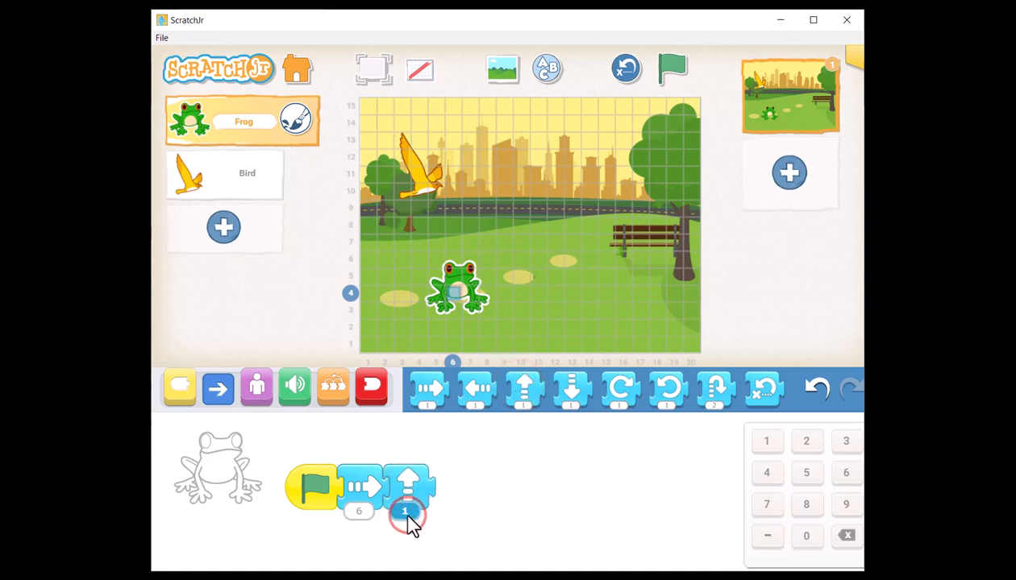
{"action": "left_click", "coordinate": [571, 389]}
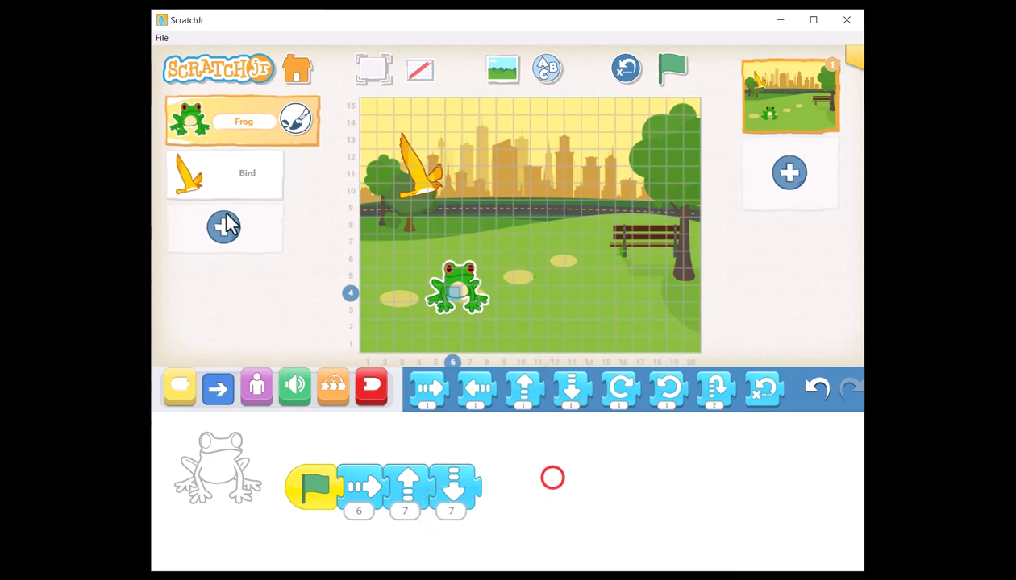
- Select the bird and build its script: right 6, left 5, up 3, down 3
{"action": "left_click", "coordinate": [224, 173]}
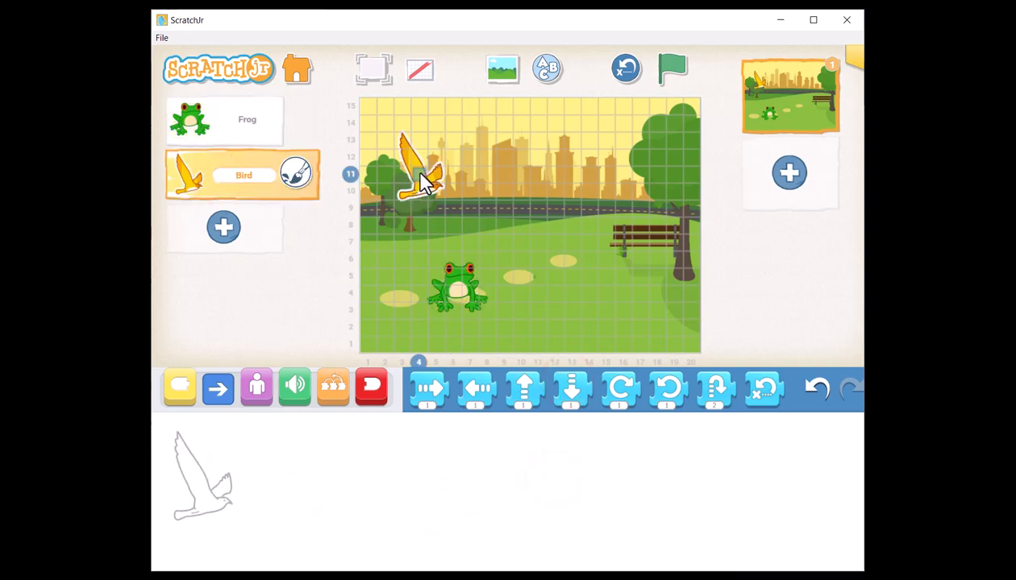
{"action": "left_click", "coordinate": [179, 388]}
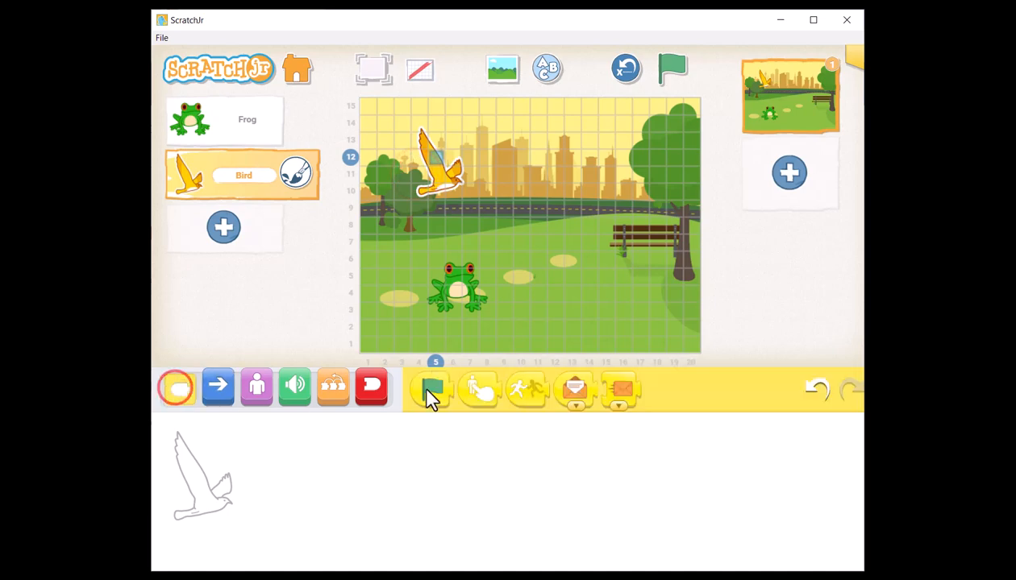
{"action": "left_click", "coordinate": [218, 387]}
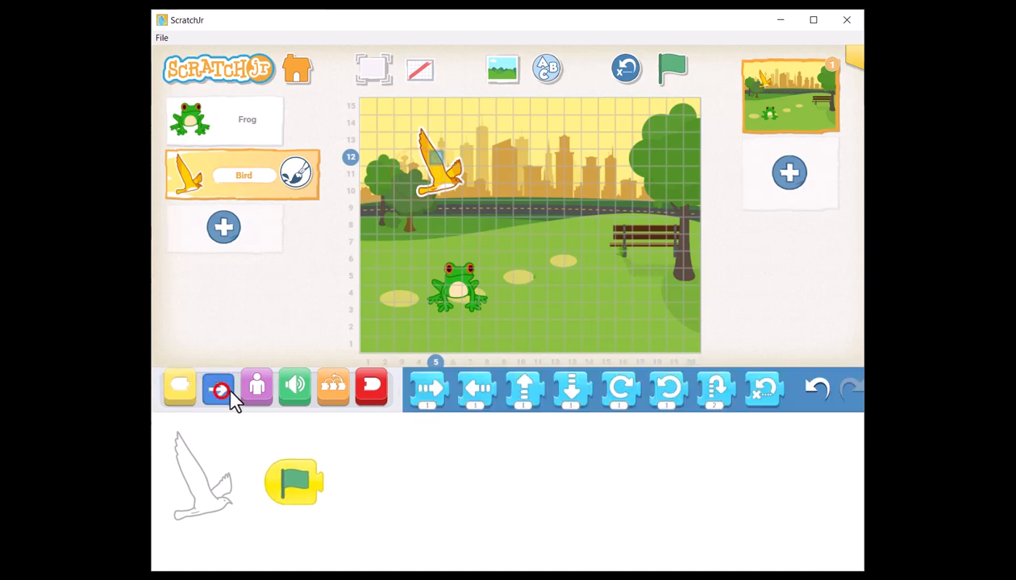
{"action": "left_click_drag", "start_coordinate": [218, 388], "coordinate": [343, 482]}
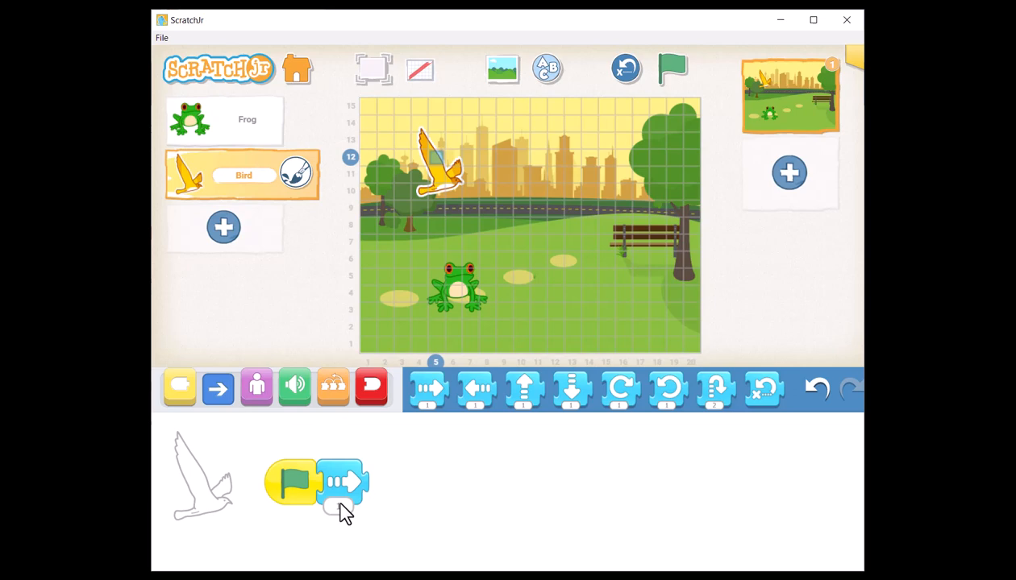
{"action": "left_click", "coordinate": [342, 506]}
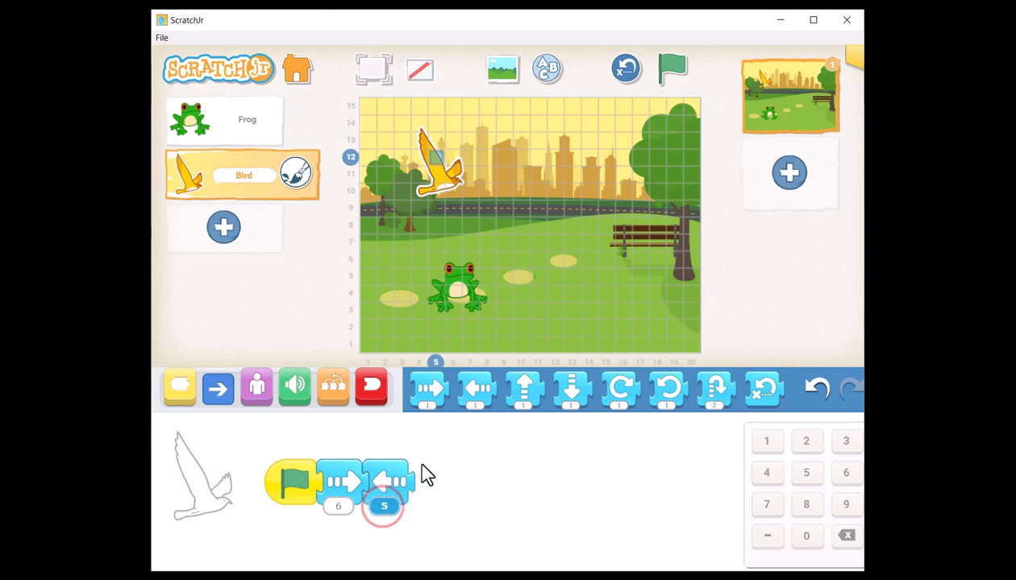
{"action": "left_click_drag", "start_coordinate": [524, 391], "coordinate": [436, 484]}
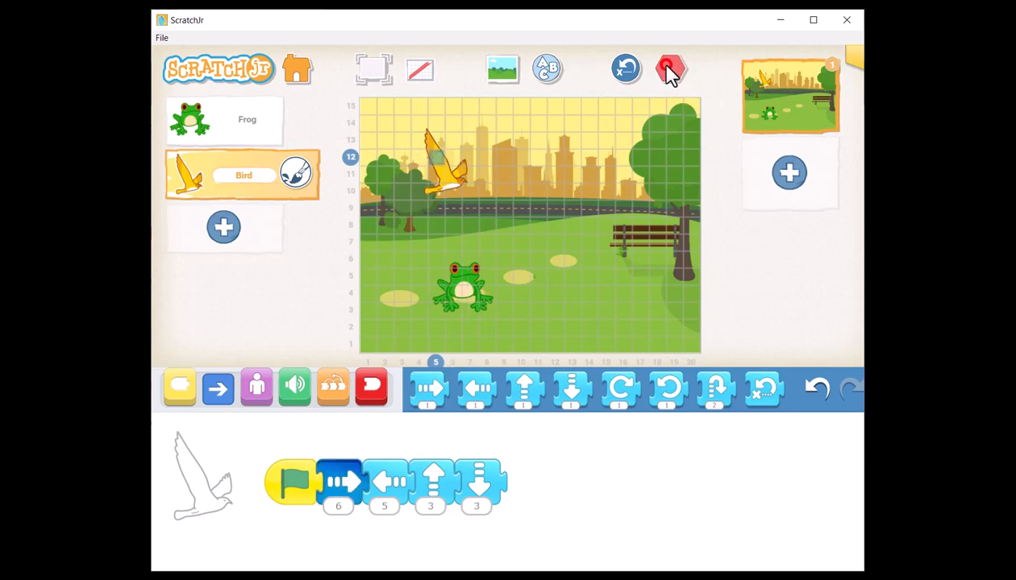
- Run the project with the green flag, stop it, and play it again
{"action": "left_click", "coordinate": [291, 481]}
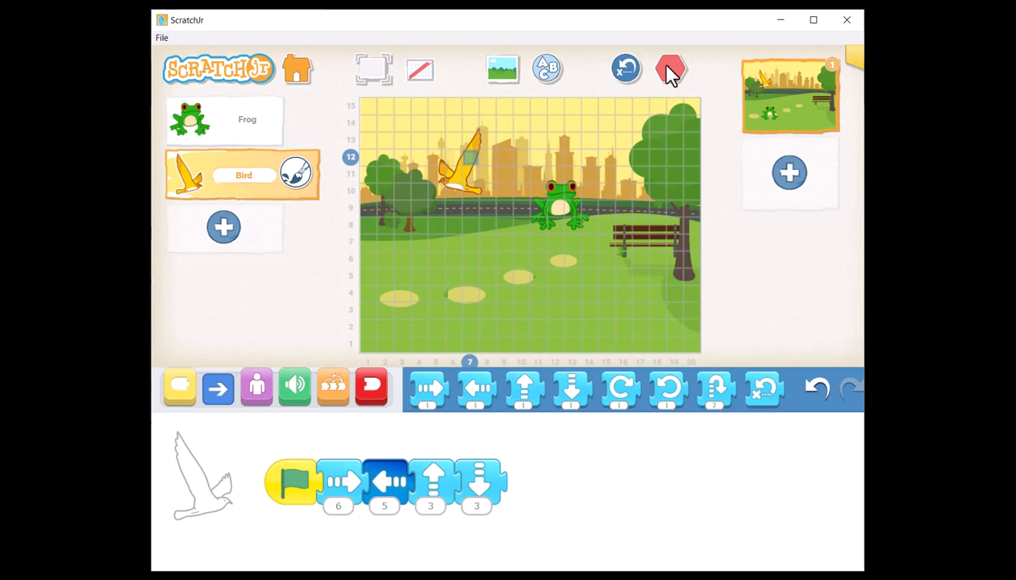
{"action": "left_click", "coordinate": [672, 70]}
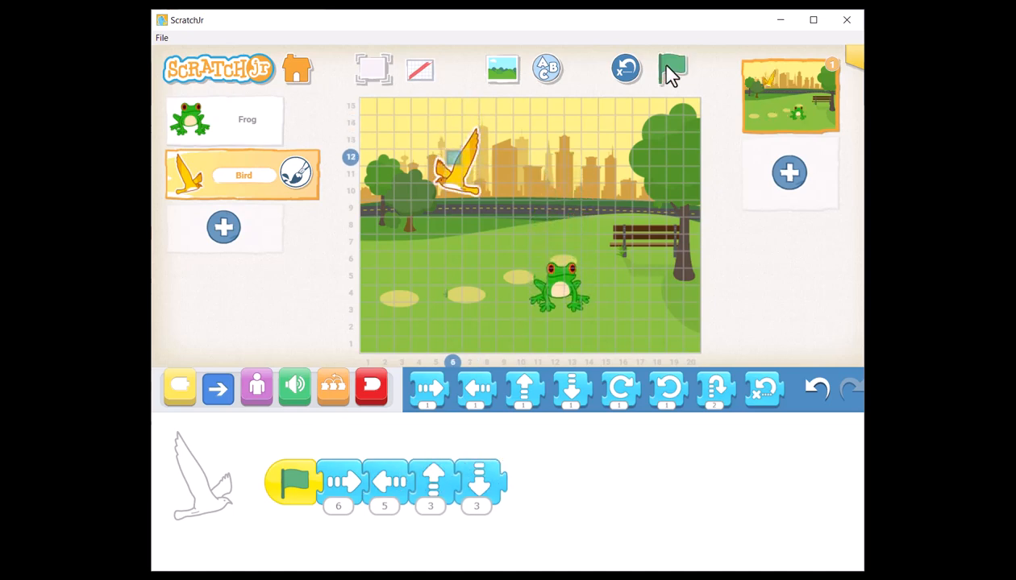
{"action": "left_click", "coordinate": [672, 69]}
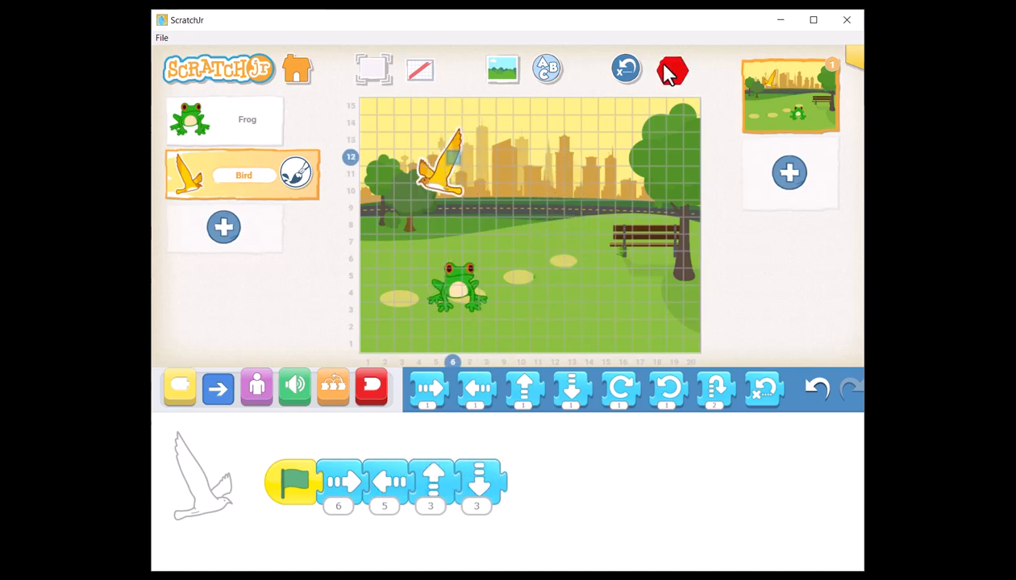
- Restart and stop the animation, then run only the bird's script
{"action": "left_click", "coordinate": [293, 481]}
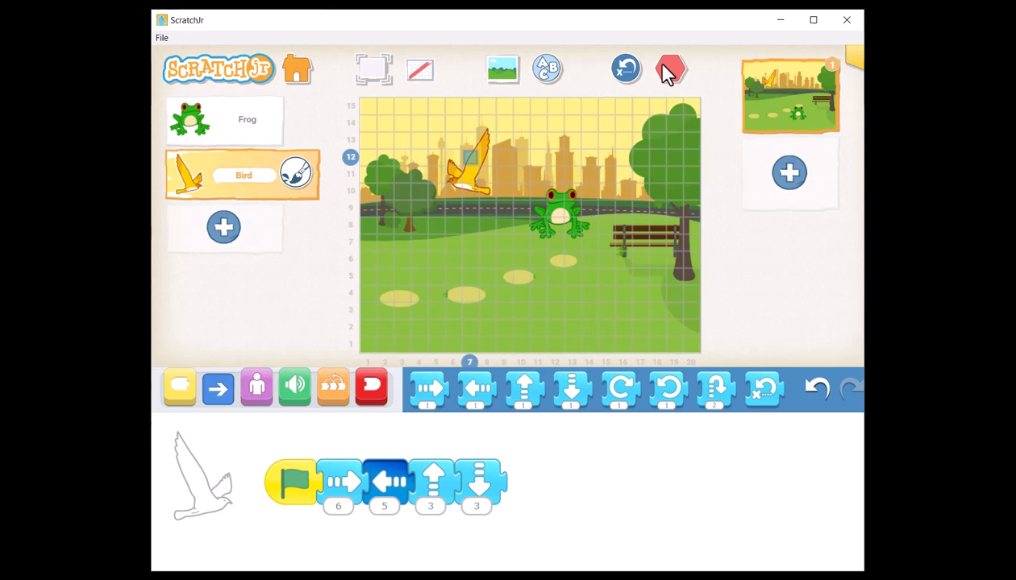
{"action": "left_click", "coordinate": [671, 69]}
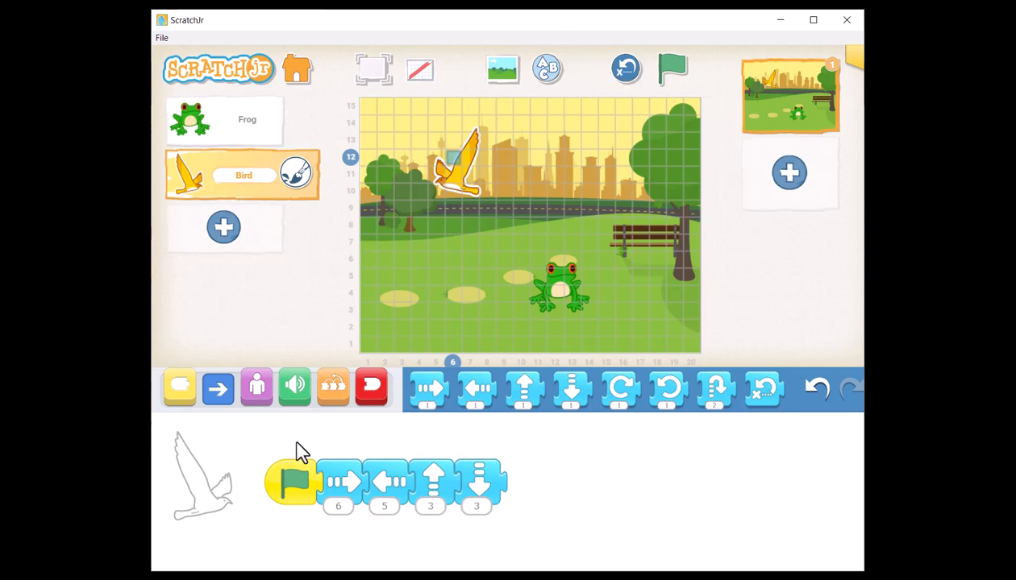
{"action": "left_click", "coordinate": [672, 68]}
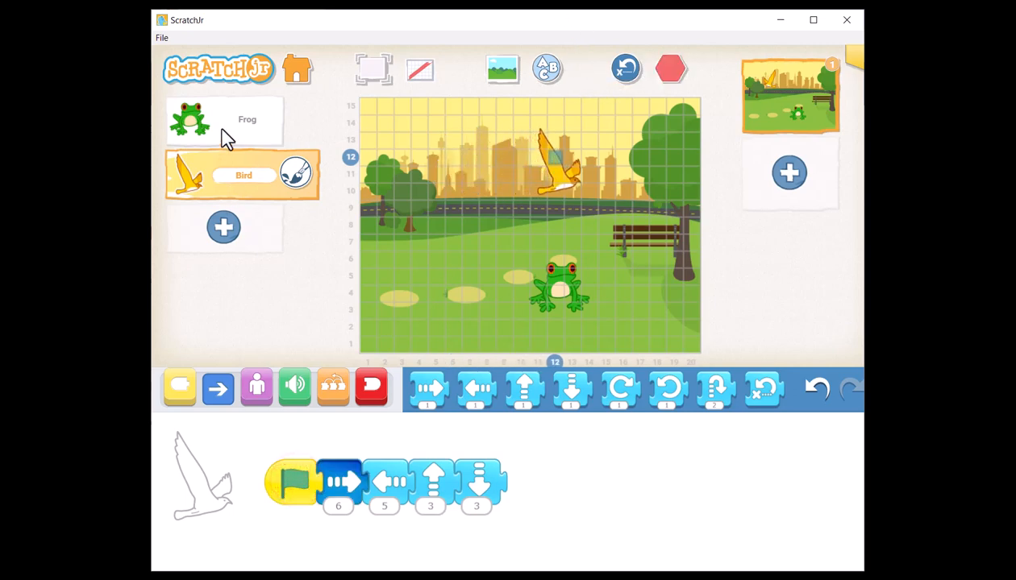